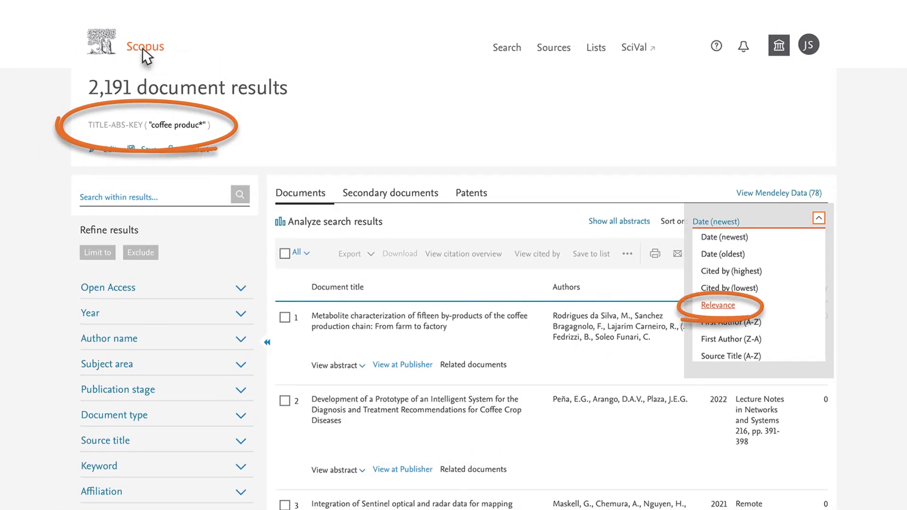
# Sort the 2,191 coffee production results by Relevance and scroll through the list.
pyautogui.click(717, 305)
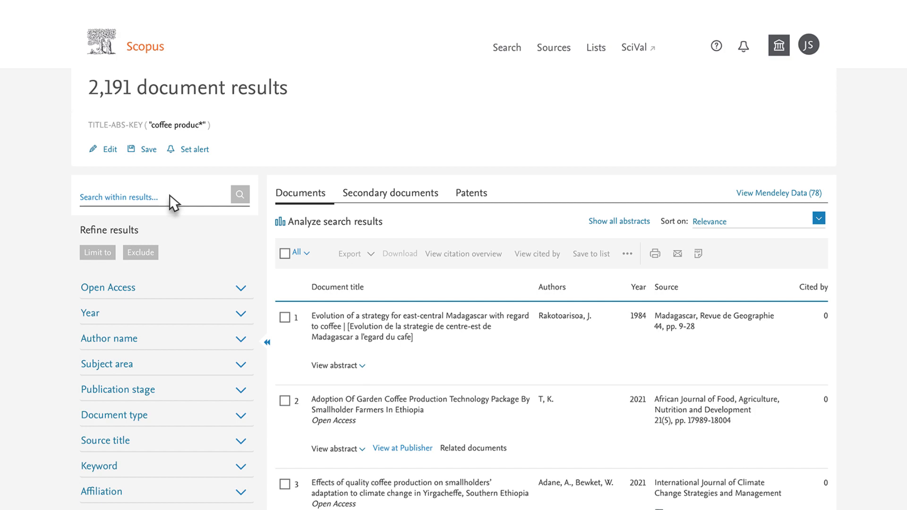
pyautogui.scroll(-3)
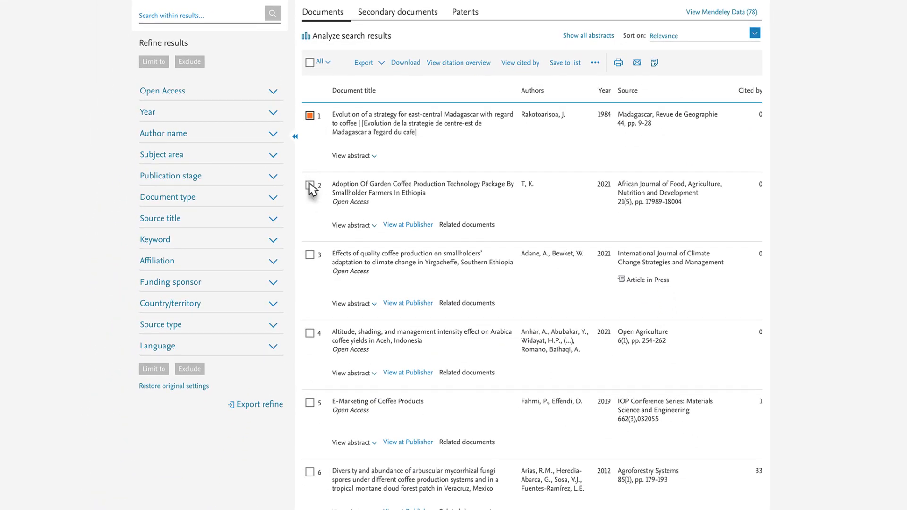
# Mark the second, fourth (arabica coffee yields) and another result for export.
pyautogui.click(309, 186)
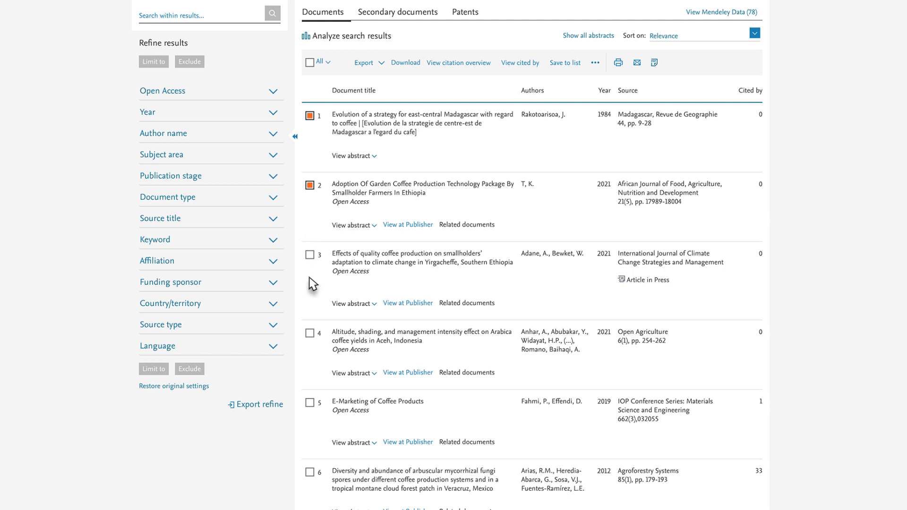
pyautogui.click(309, 335)
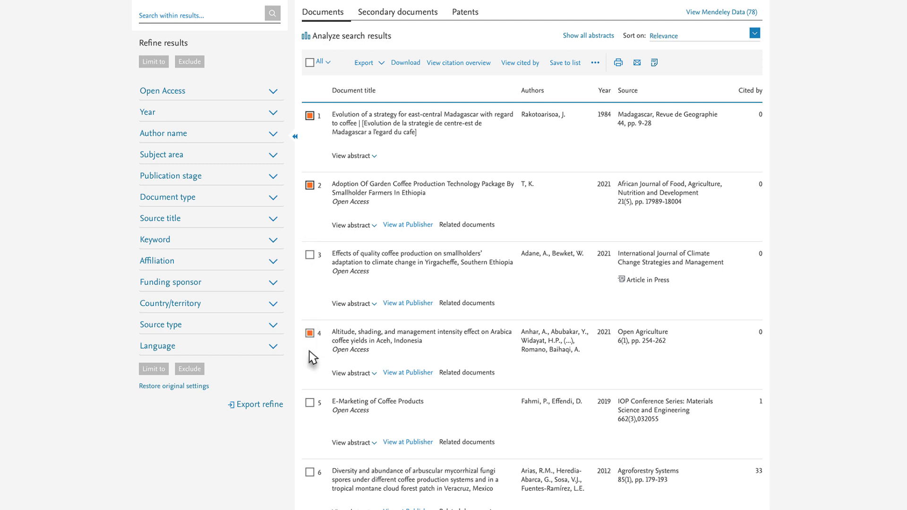
pyautogui.click(309, 402)
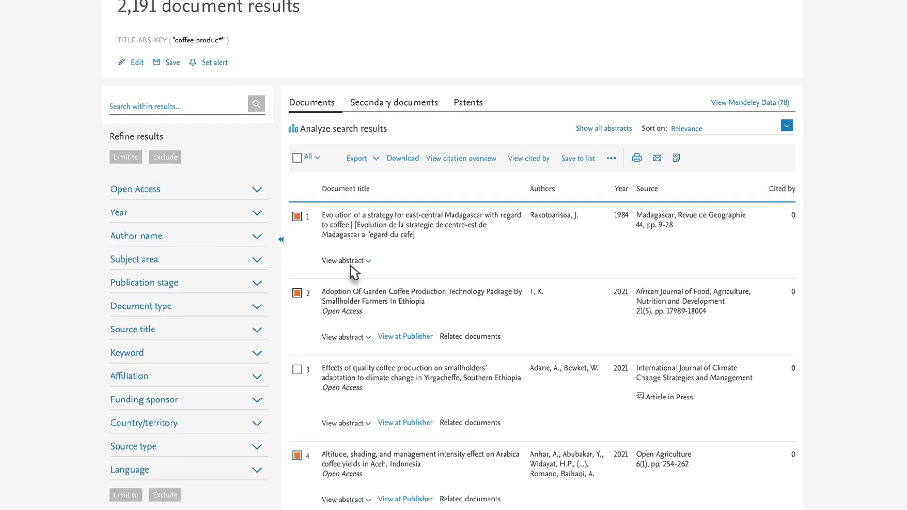
# Open the Export document settings for the five chosen documents.
pyautogui.click(356, 158)
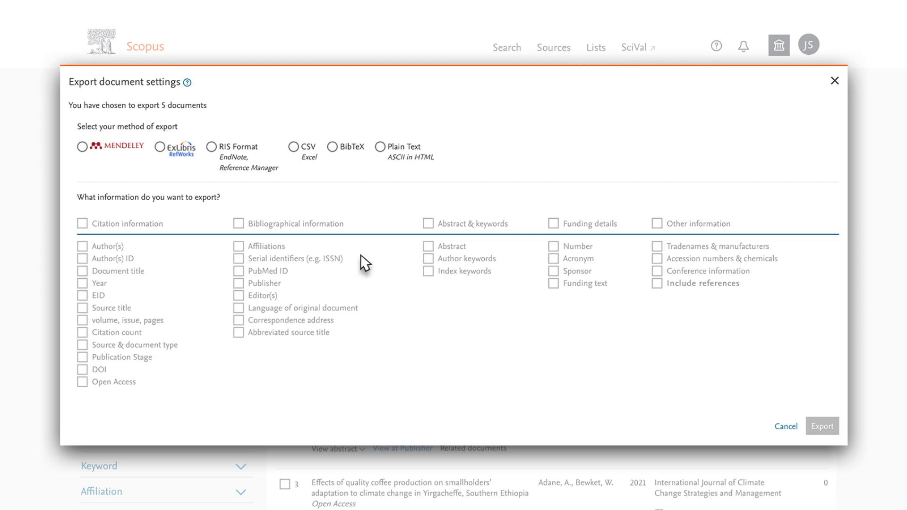
pyautogui.moveTo(116, 164)
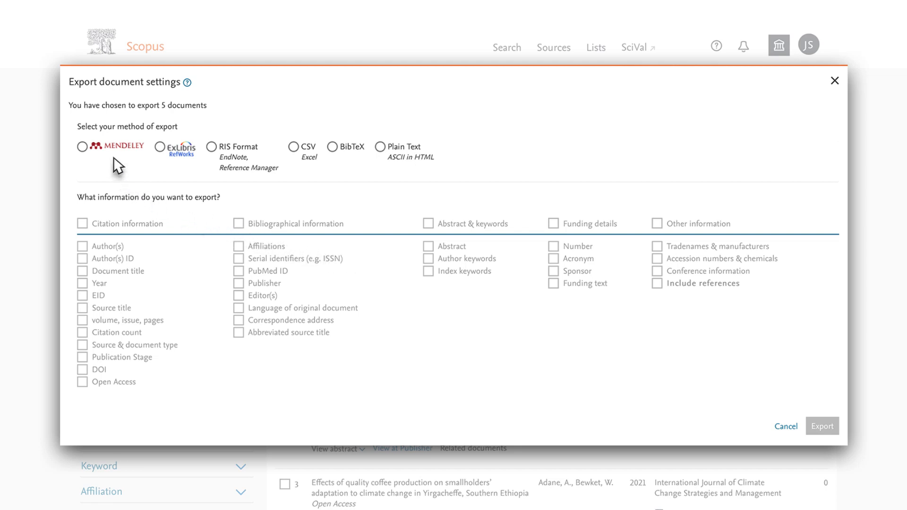
pyautogui.moveTo(190, 161)
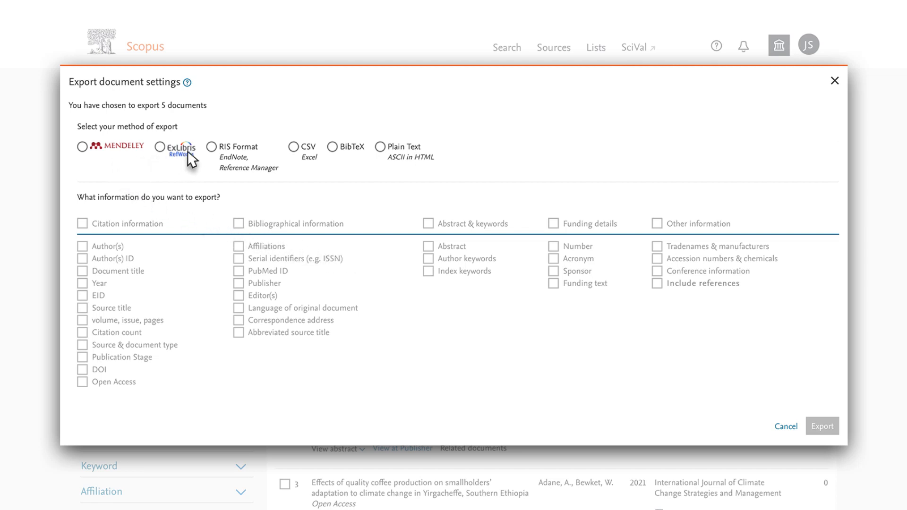
pyautogui.moveTo(363, 170)
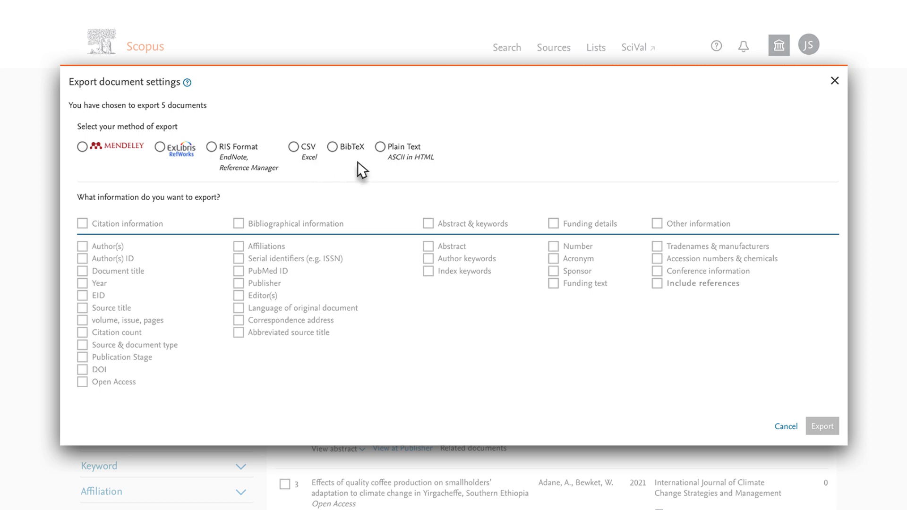
pyautogui.moveTo(395, 176)
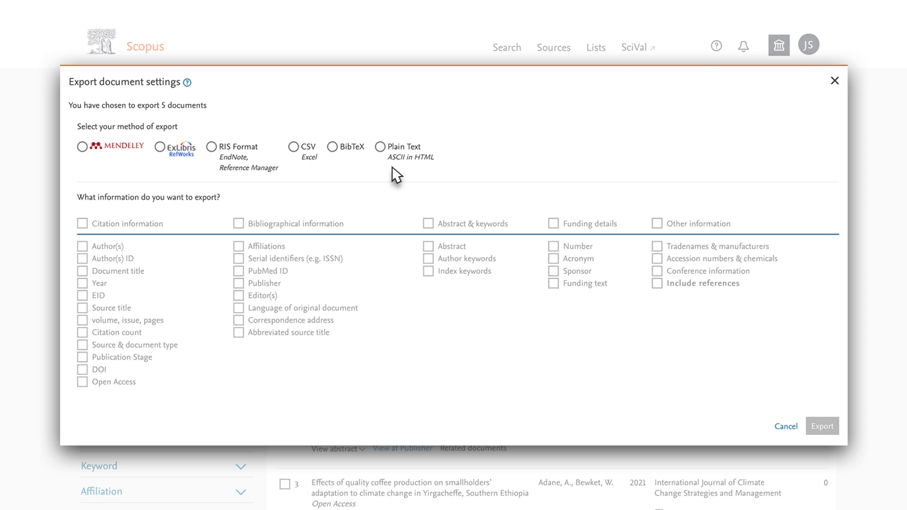
pyautogui.moveTo(198, 95)
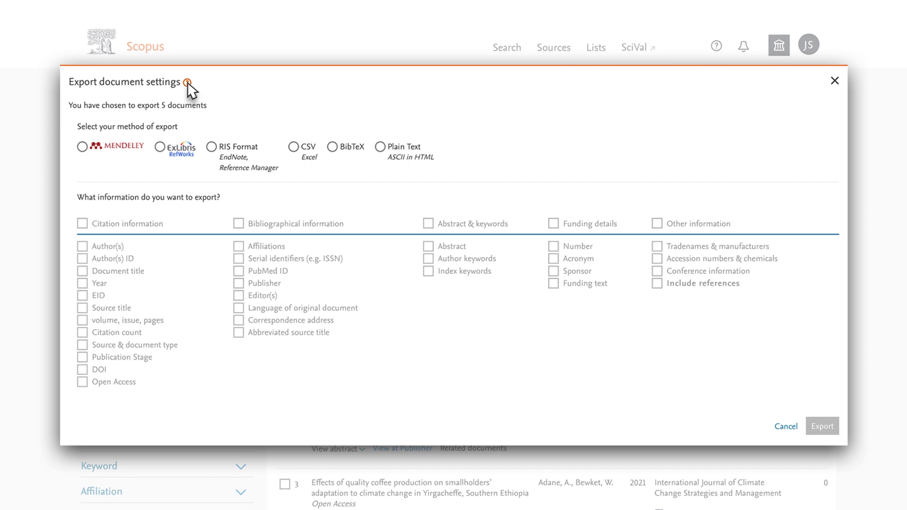
pyautogui.moveTo(621, 96)
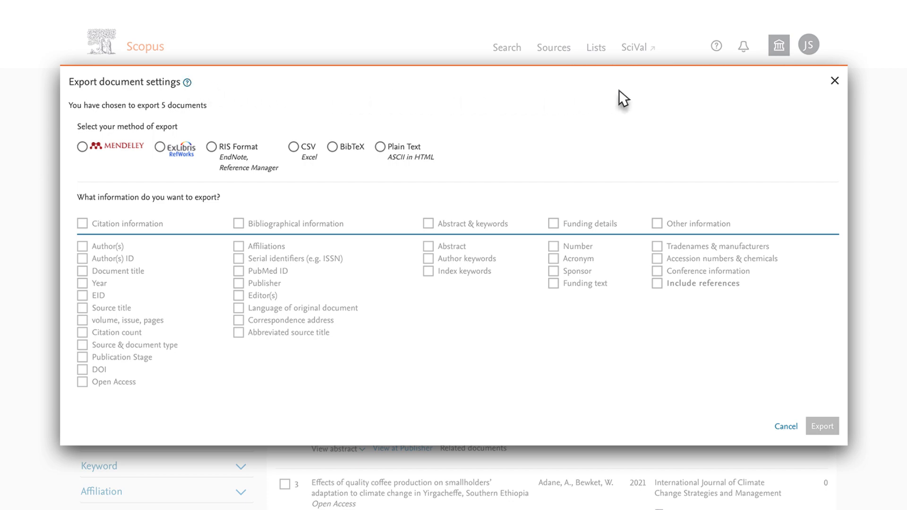
# Cancel the export settings and show the account options menu.
pyautogui.click(835, 80)
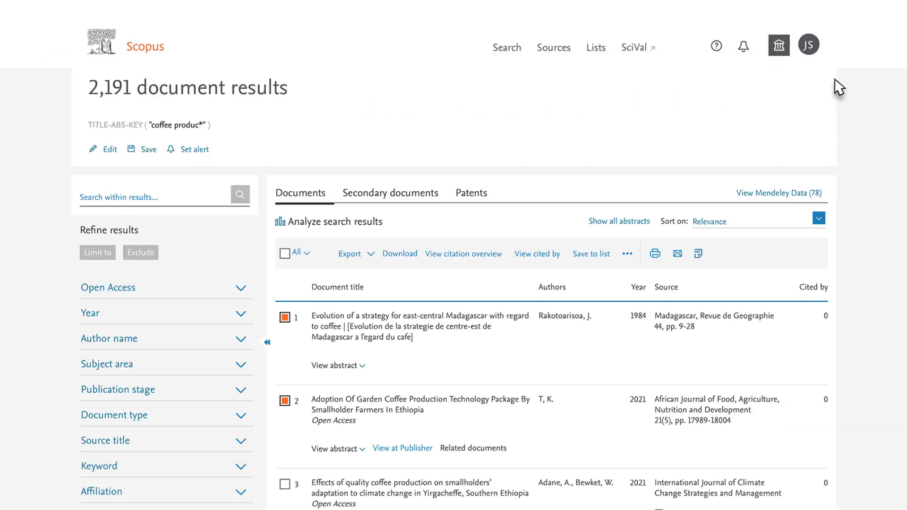
pyautogui.moveTo(819, 64)
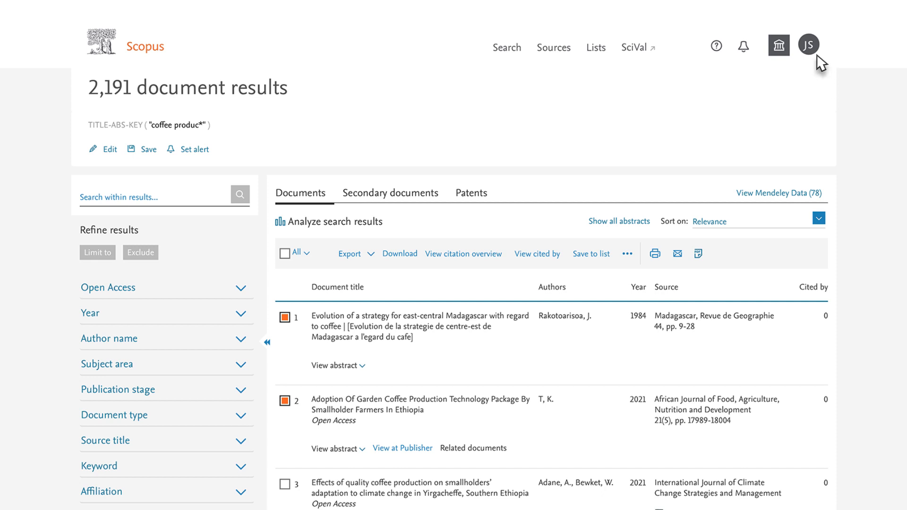
pyautogui.moveTo(809, 45)
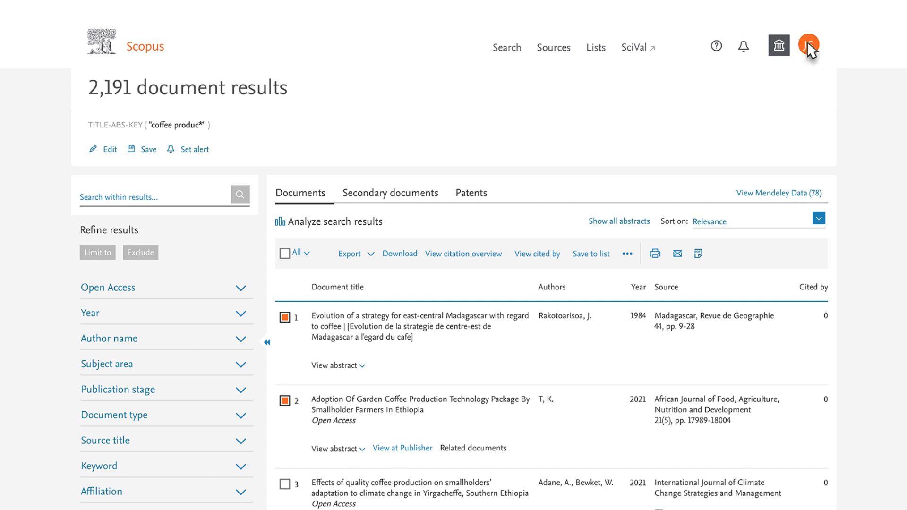
pyautogui.click(809, 46)
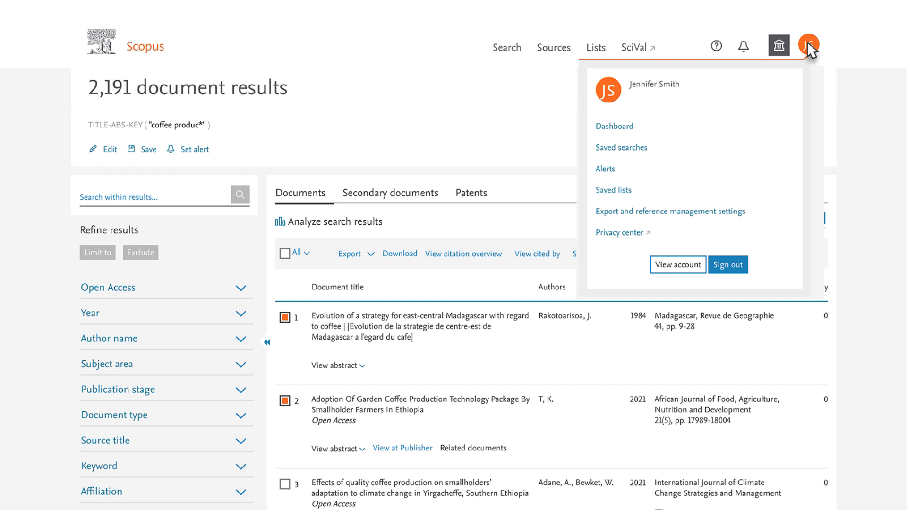
pyautogui.moveTo(683, 201)
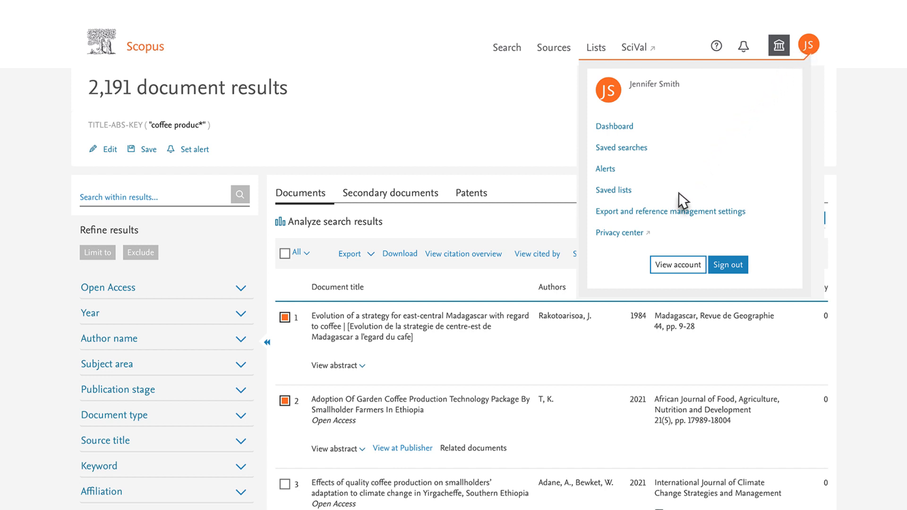
pyautogui.moveTo(671, 219)
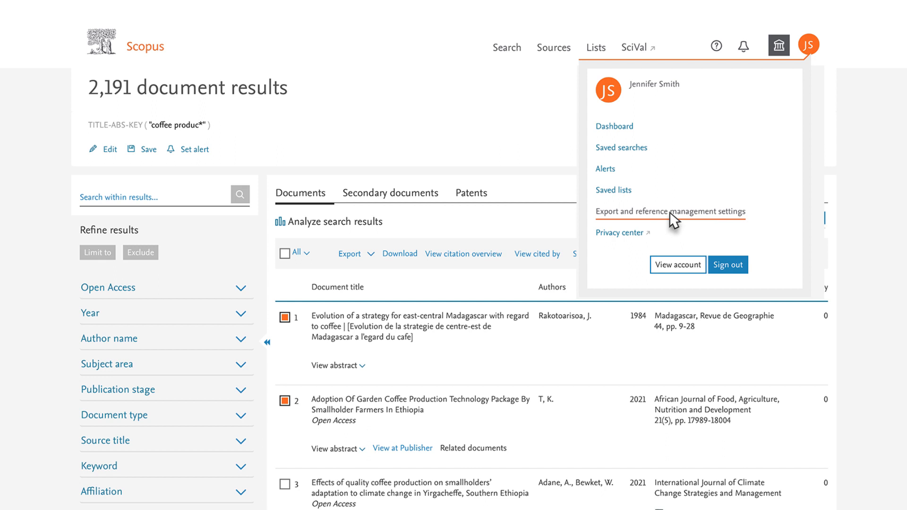
pyautogui.moveTo(809, 46)
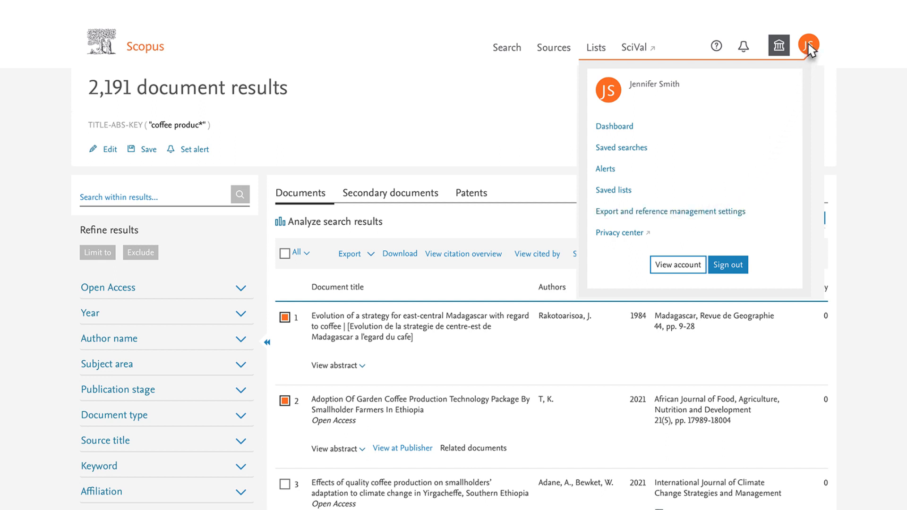
# Close the account menu and download full-text PDFs of the ticked documents.
pyautogui.click(564, 176)
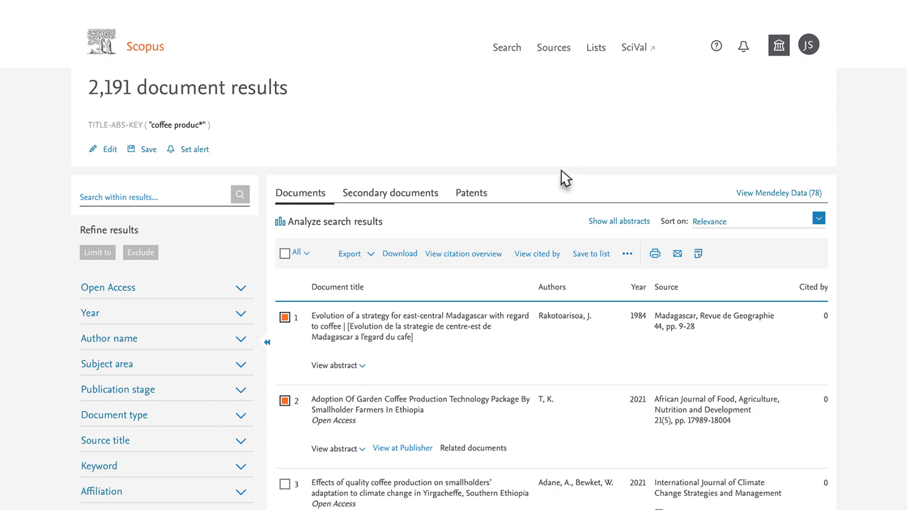
pyautogui.moveTo(399, 253)
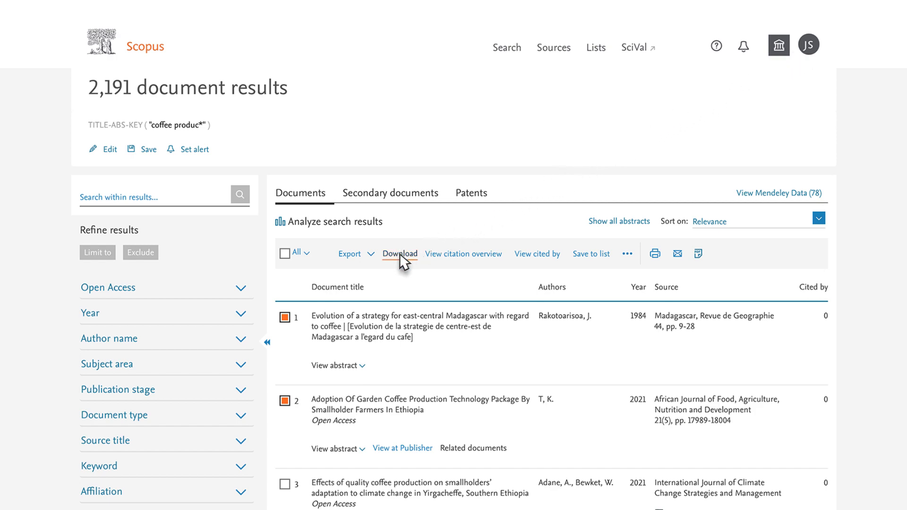
pyautogui.click(399, 253)
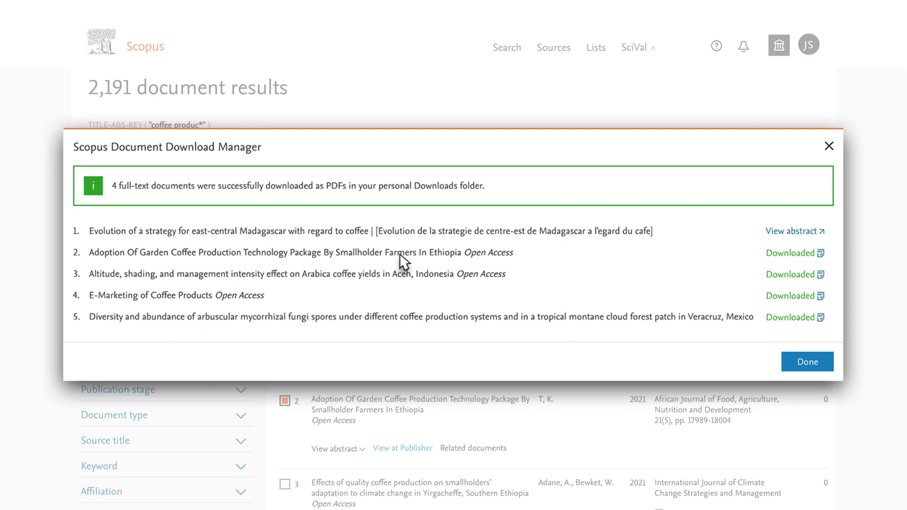
pyautogui.moveTo(667, 333)
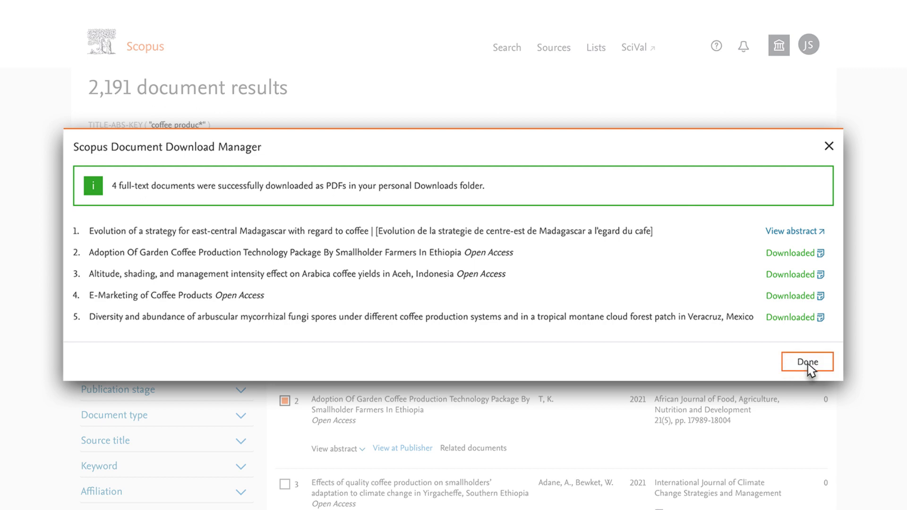
# Create a bibliography from the selected documents and list its citation styles, currently APA 6th.
pyautogui.click(807, 361)
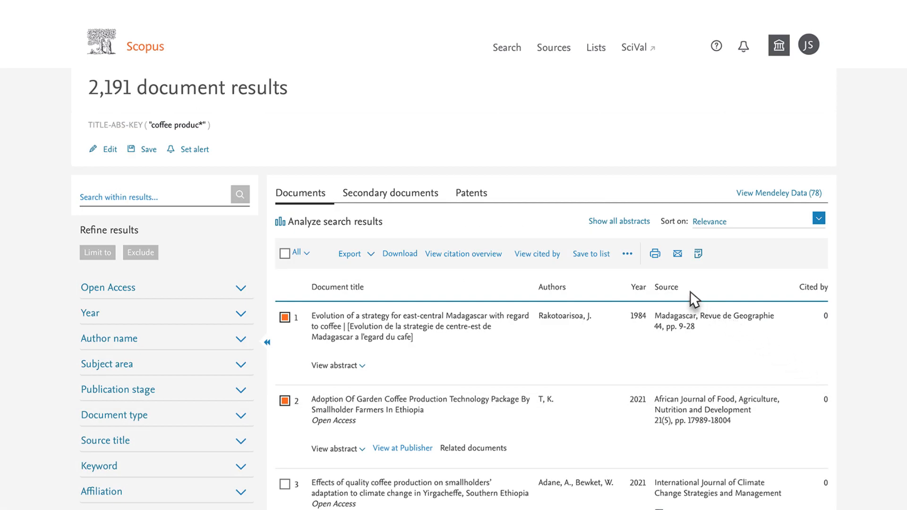
pyautogui.click(626, 254)
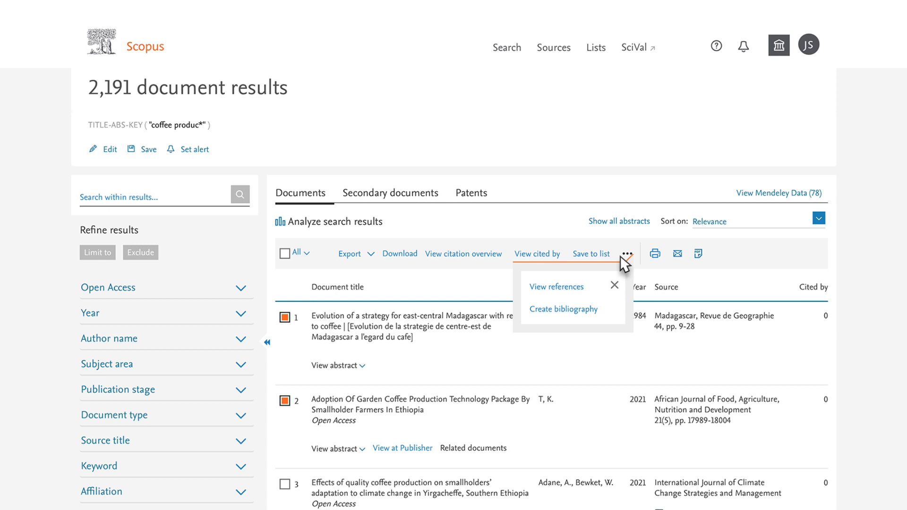
pyautogui.moveTo(563, 309)
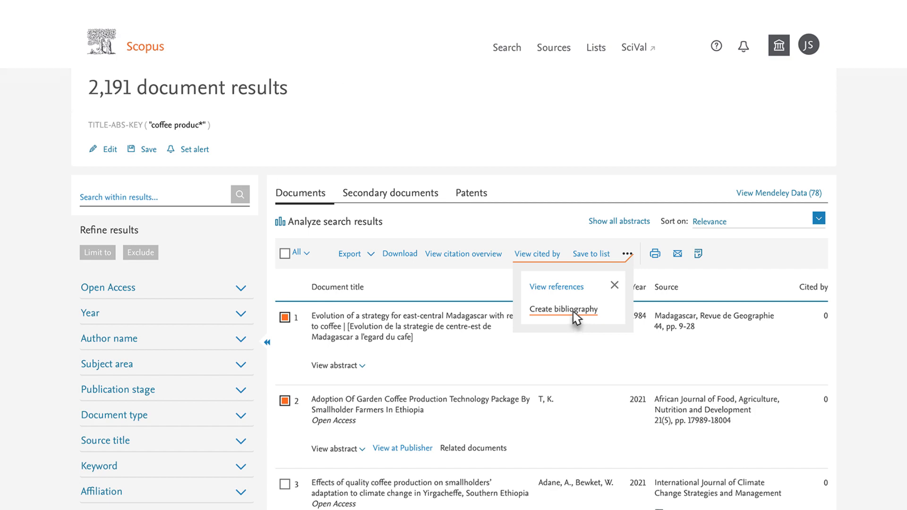
pyautogui.click(564, 309)
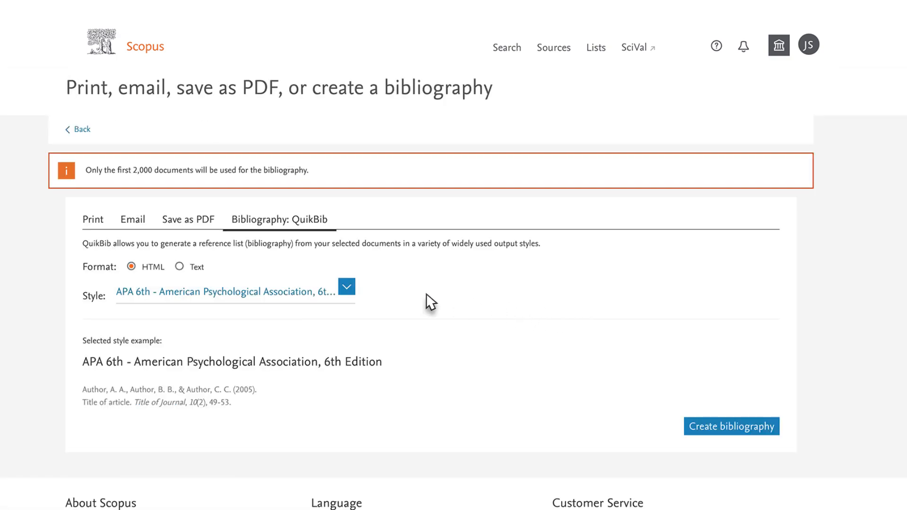
pyautogui.click(346, 286)
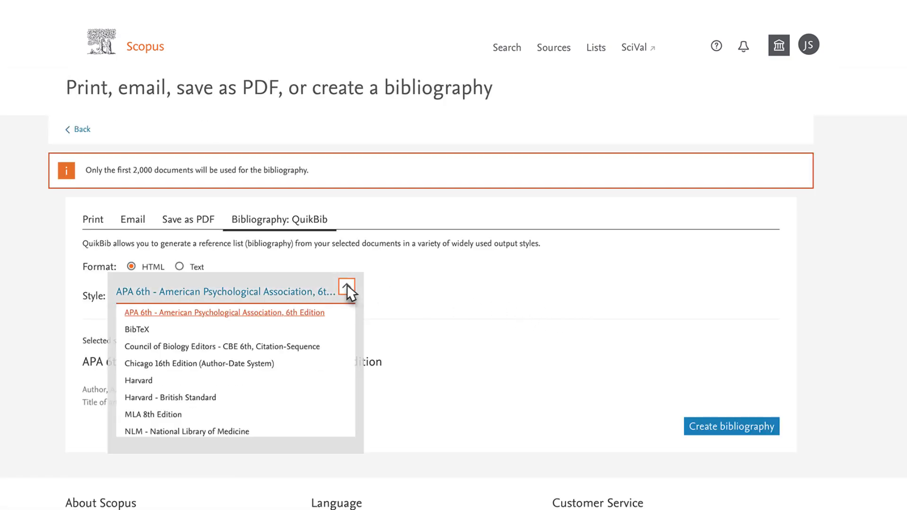